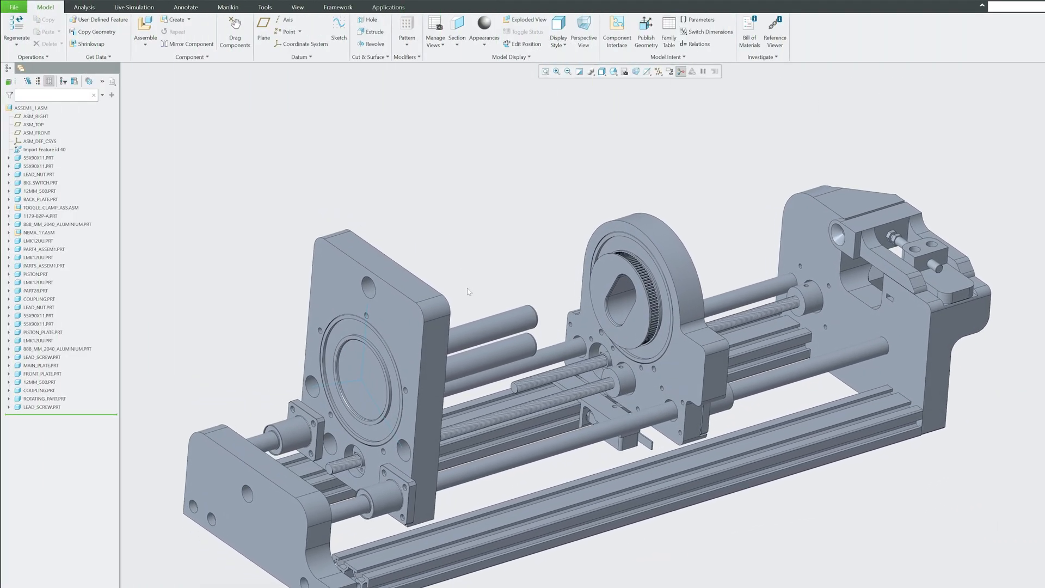
- Open PISTON_PLATE.PRT on its own and expand the Engineering features list
{"action": "left_click", "coordinate": [359, 314]}
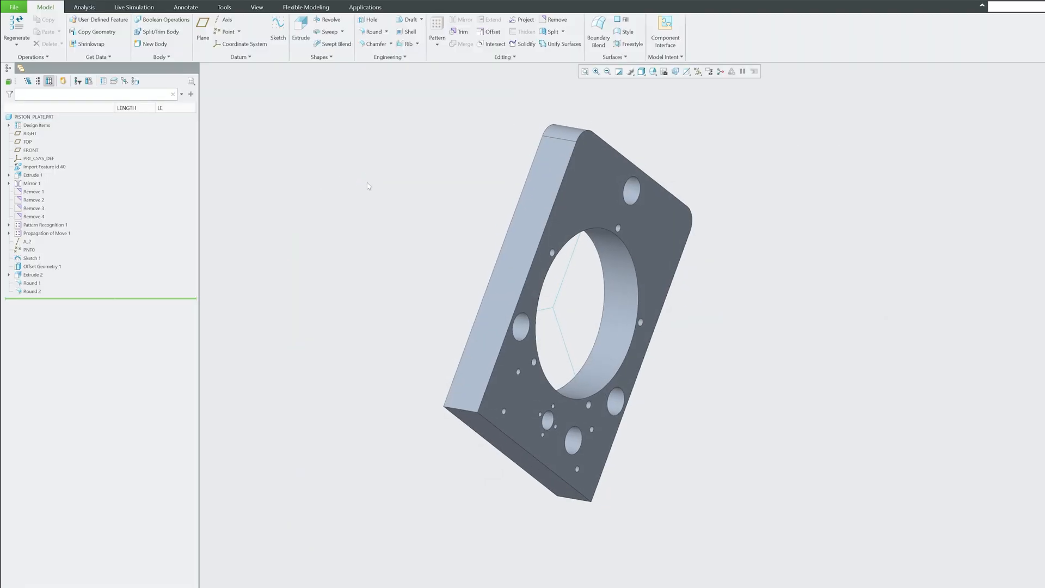
{"action": "mouse_move", "coordinate": [390, 56]}
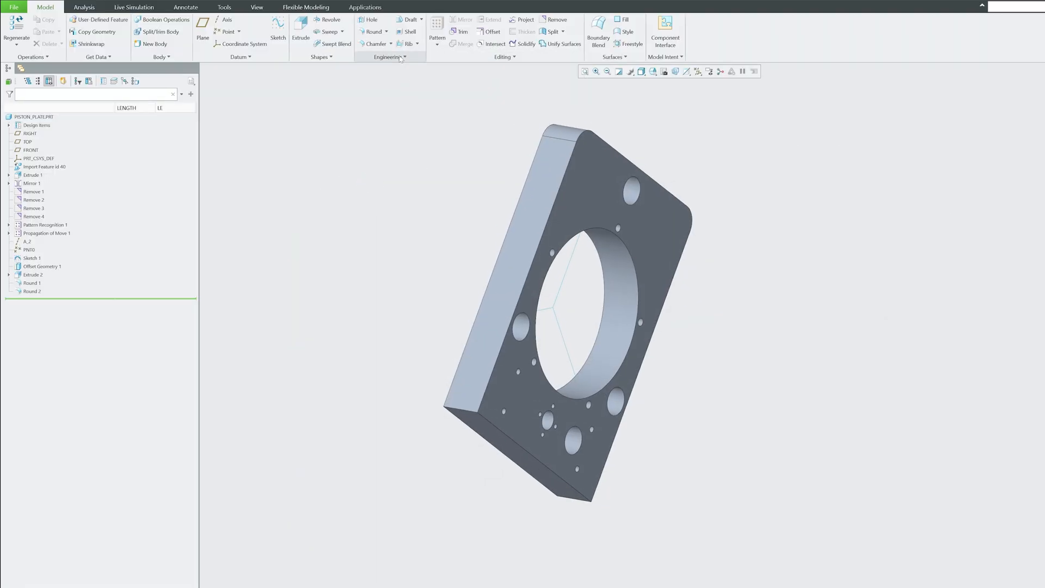
{"action": "left_click", "coordinate": [388, 56]}
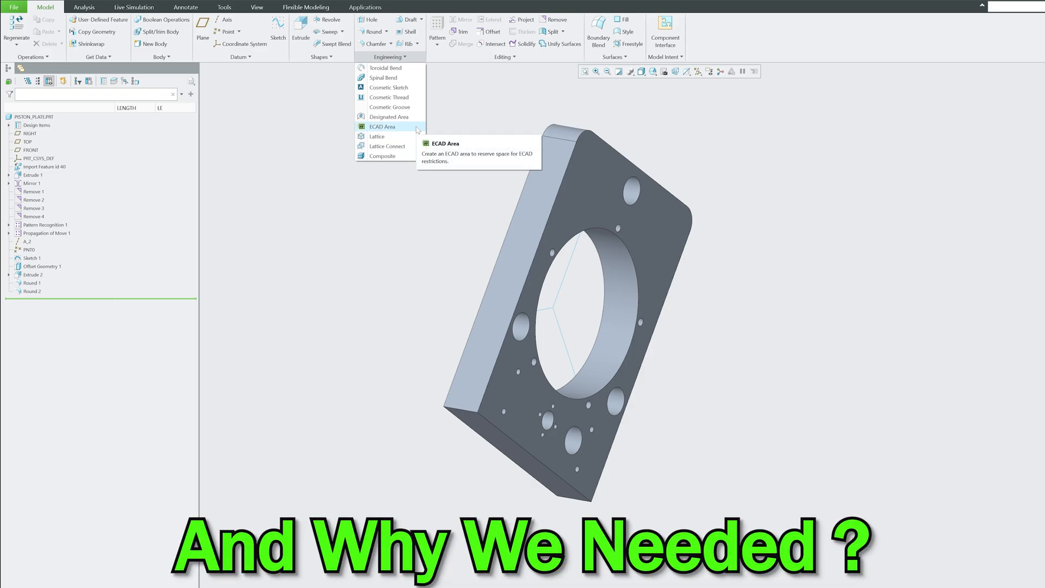
{"action": "left_click", "coordinate": [382, 127]}
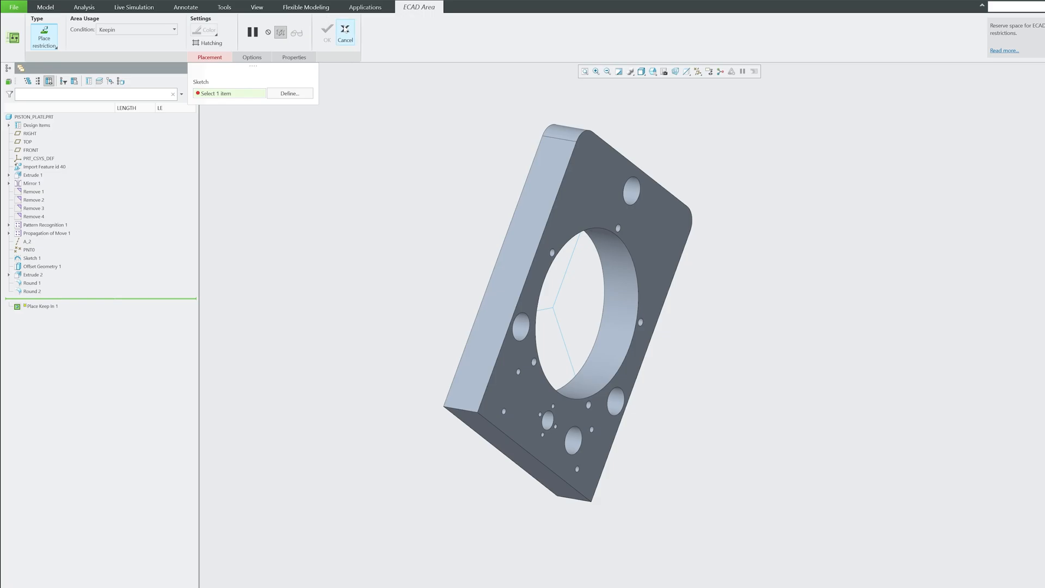
{"action": "mouse_move", "coordinate": [345, 30]}
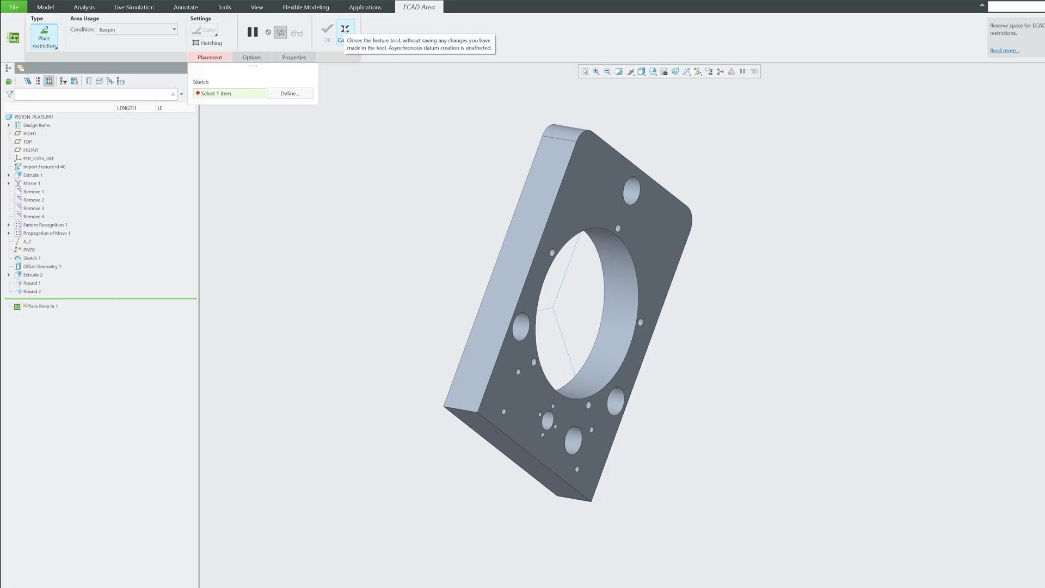
{"action": "left_click", "coordinate": [345, 30]}
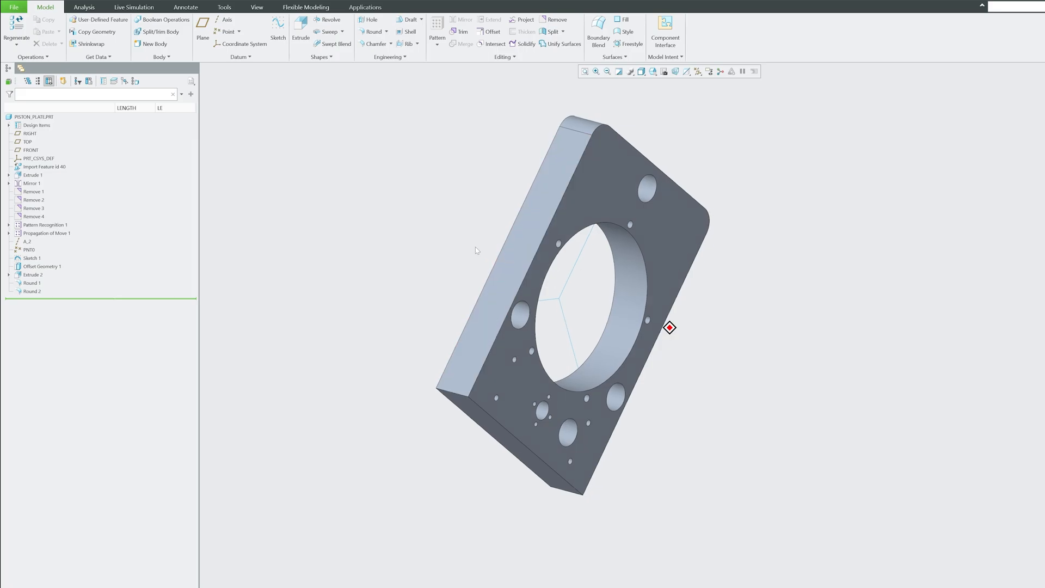
{"action": "left_click", "coordinate": [45, 166]}
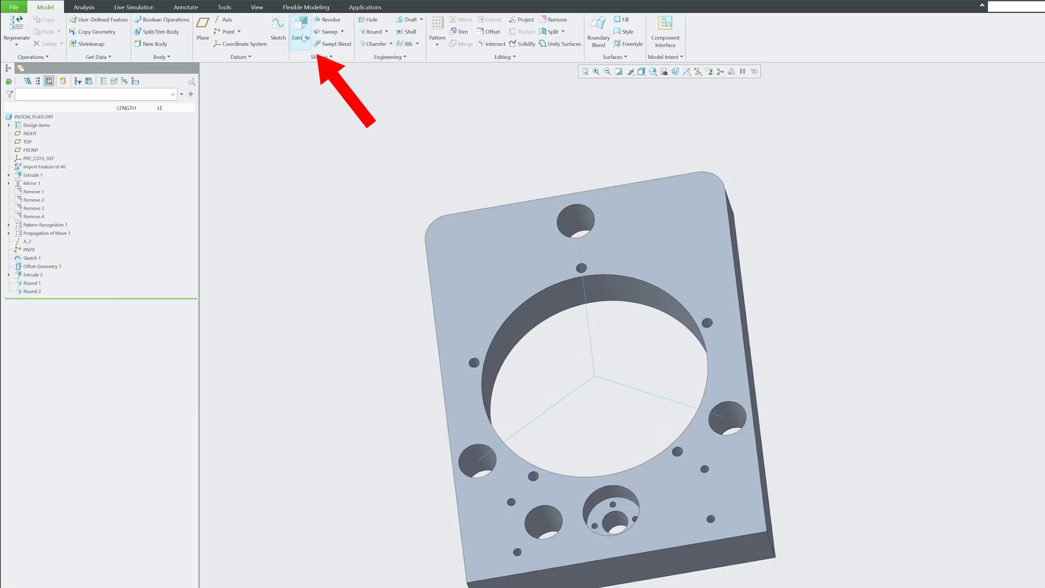
{"action": "left_click", "coordinate": [299, 32]}
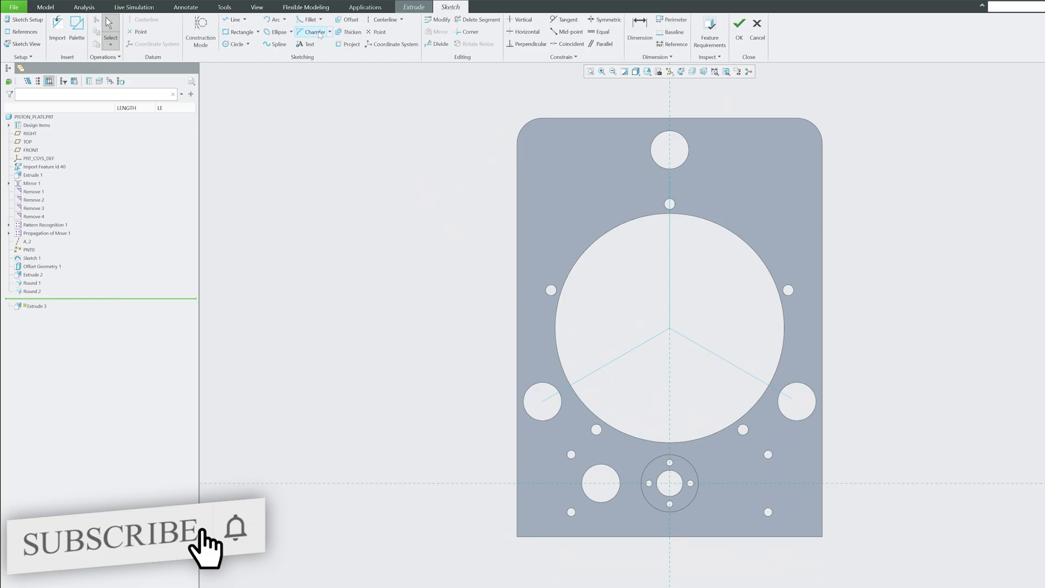
{"action": "left_click", "coordinate": [241, 32]}
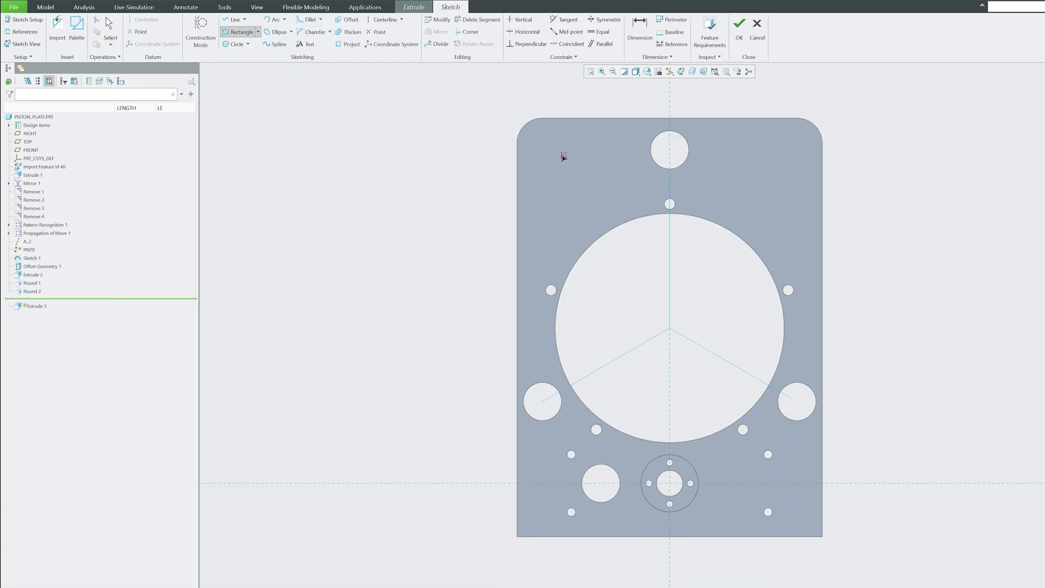
{"action": "left_click", "coordinate": [739, 23]}
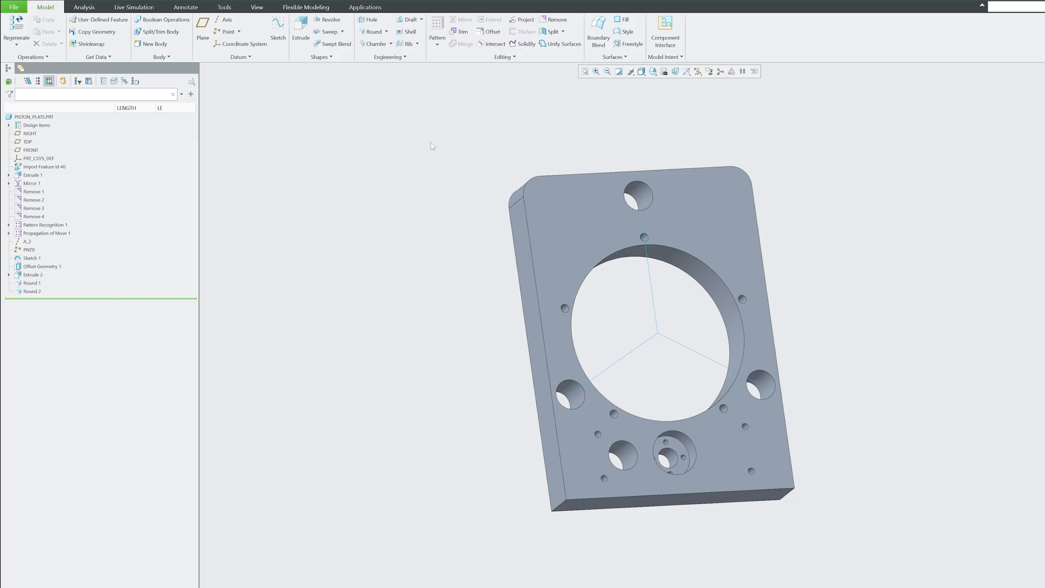
{"action": "mouse_move", "coordinate": [411, 57]}
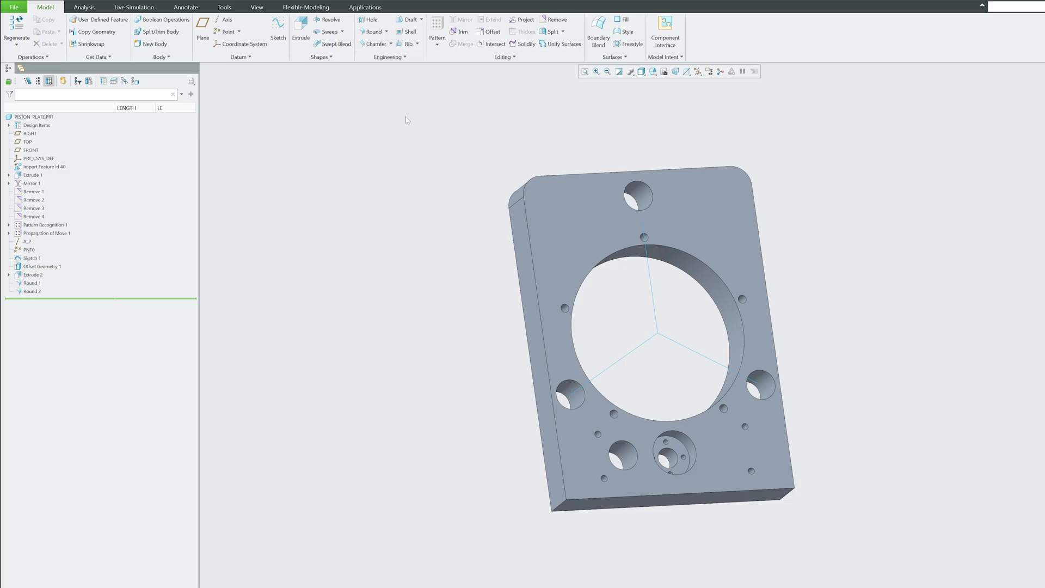
{"action": "mouse_move", "coordinate": [388, 56]}
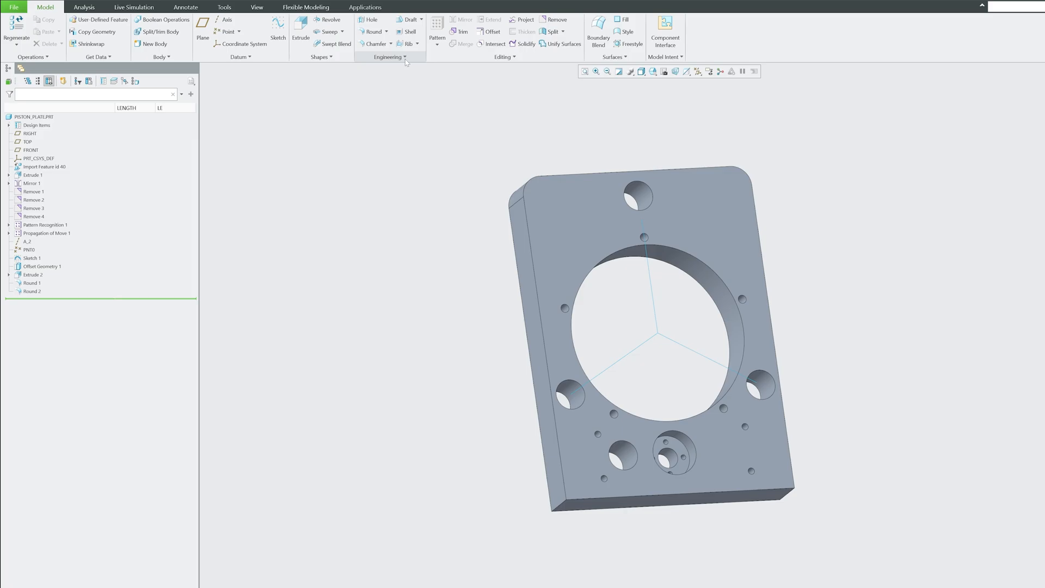
- Start an ECAD Area and sketch a rectangle near the plate's top-left corner
{"action": "left_click", "coordinate": [389, 56]}
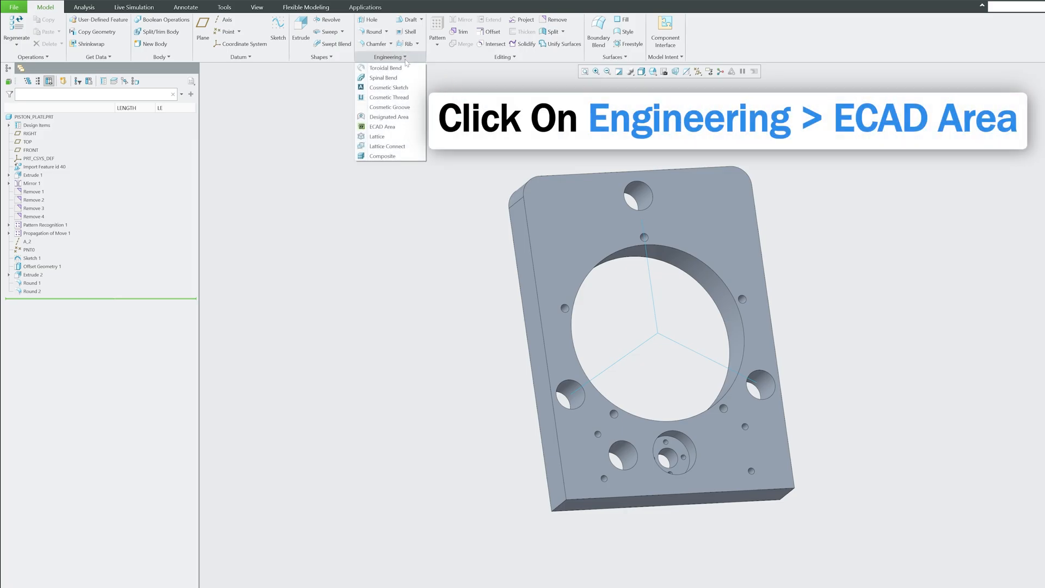
{"action": "left_click", "coordinate": [382, 126]}
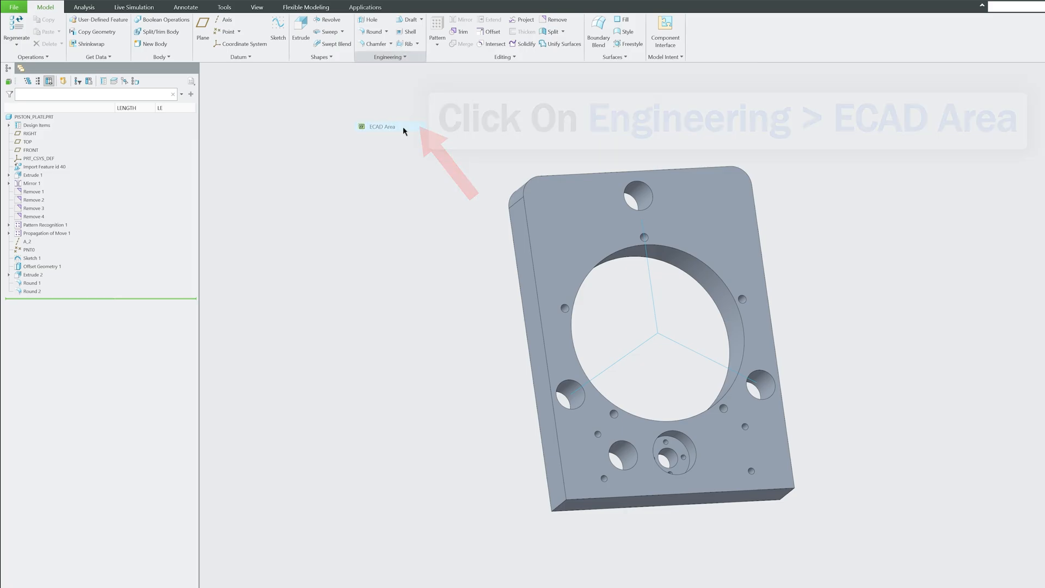
{"action": "left_click", "coordinate": [382, 126]}
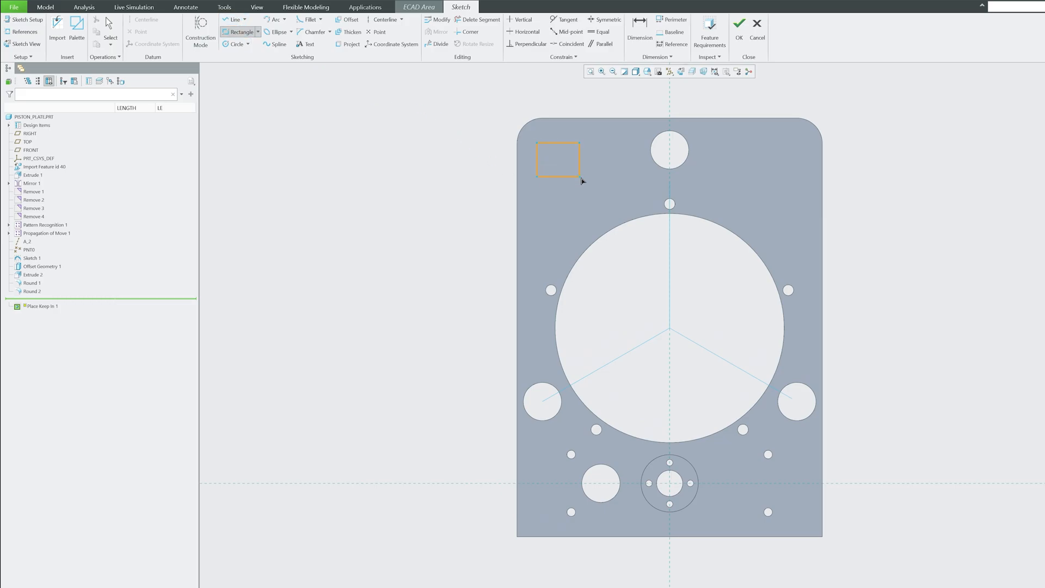
{"action": "left_click", "coordinate": [558, 158]}
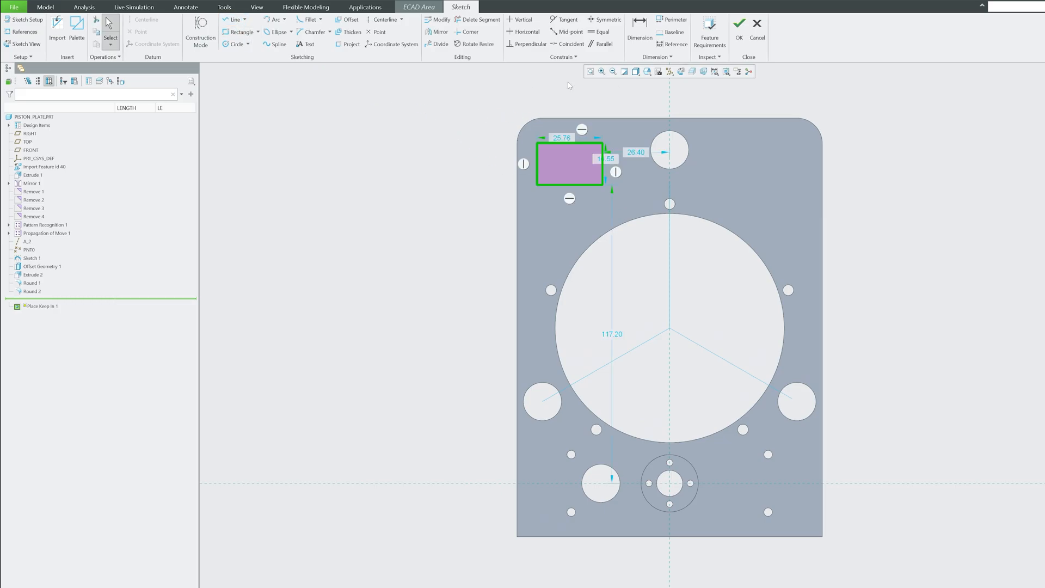
{"action": "left_click", "coordinate": [739, 23]}
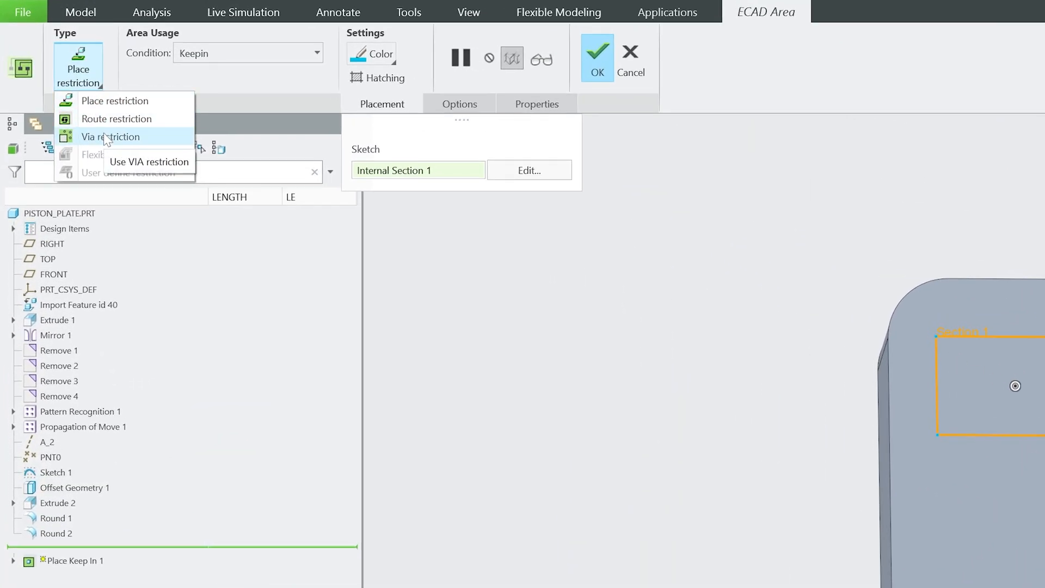
{"action": "mouse_move", "coordinate": [113, 101]}
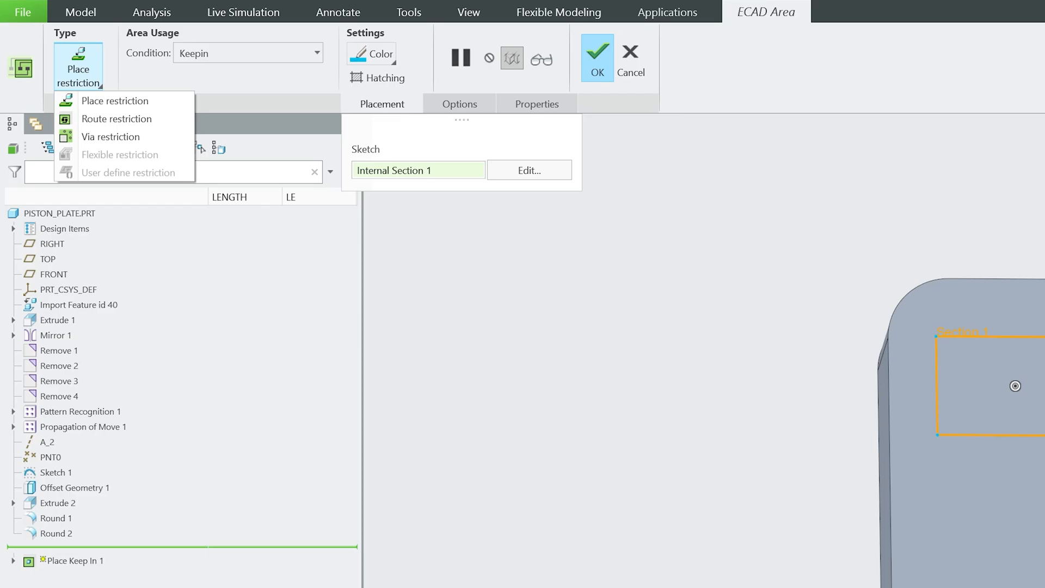
{"action": "mouse_move", "coordinate": [584, 336]}
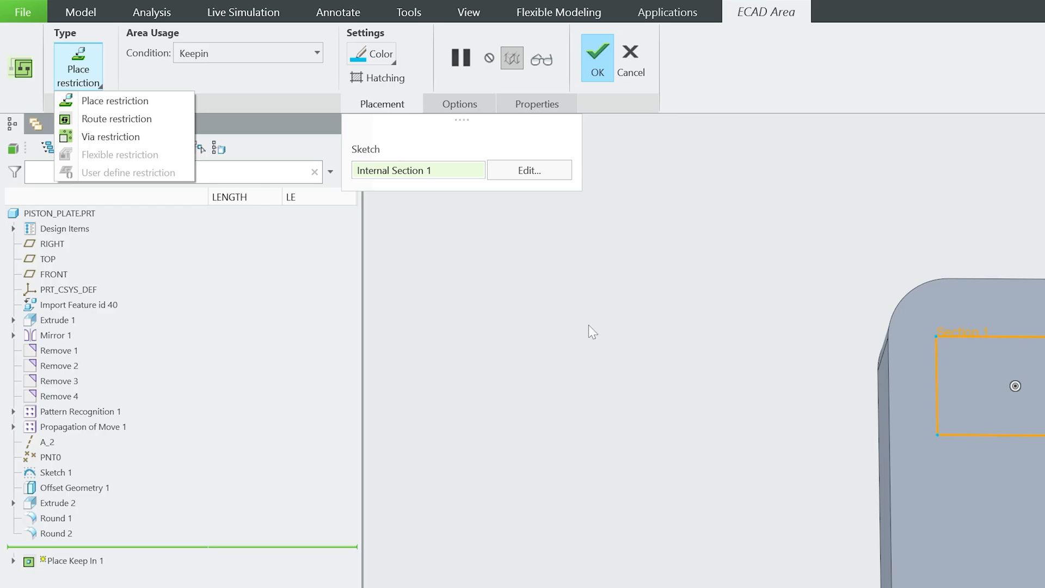
{"action": "mouse_move", "coordinate": [759, 410]}
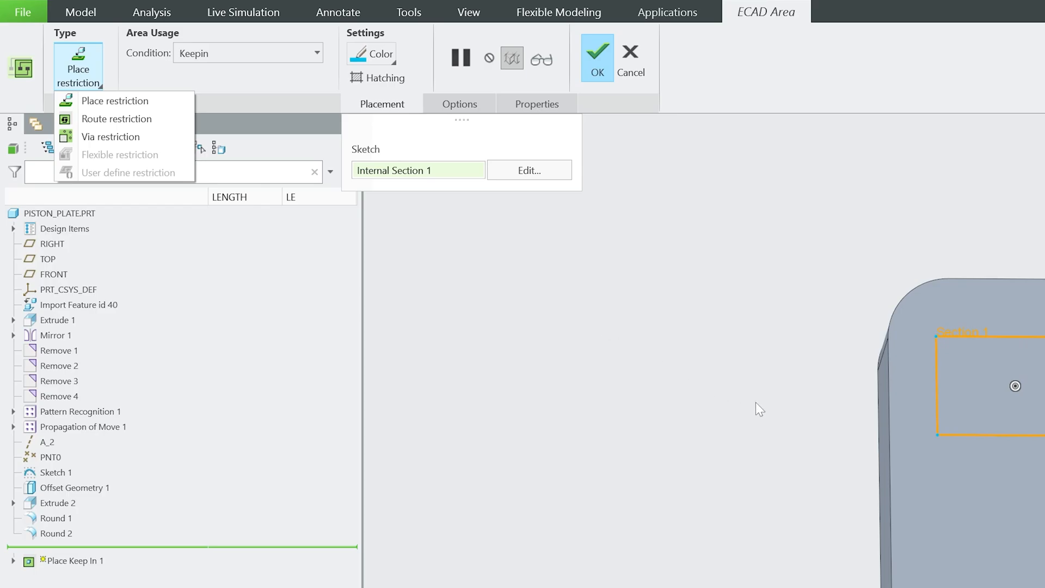
{"action": "mouse_move", "coordinate": [854, 438]}
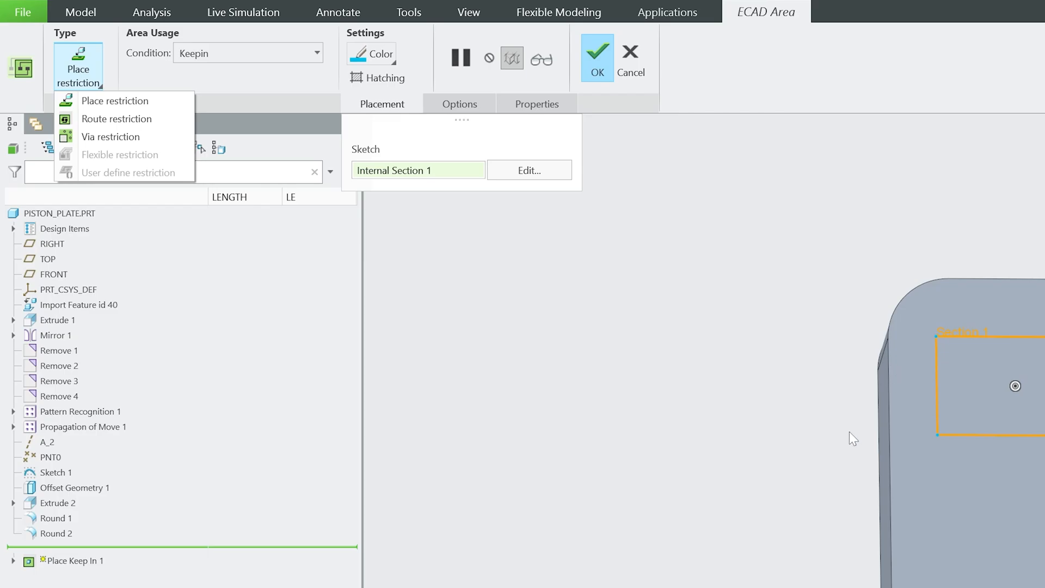
{"action": "mouse_move", "coordinate": [968, 347]}
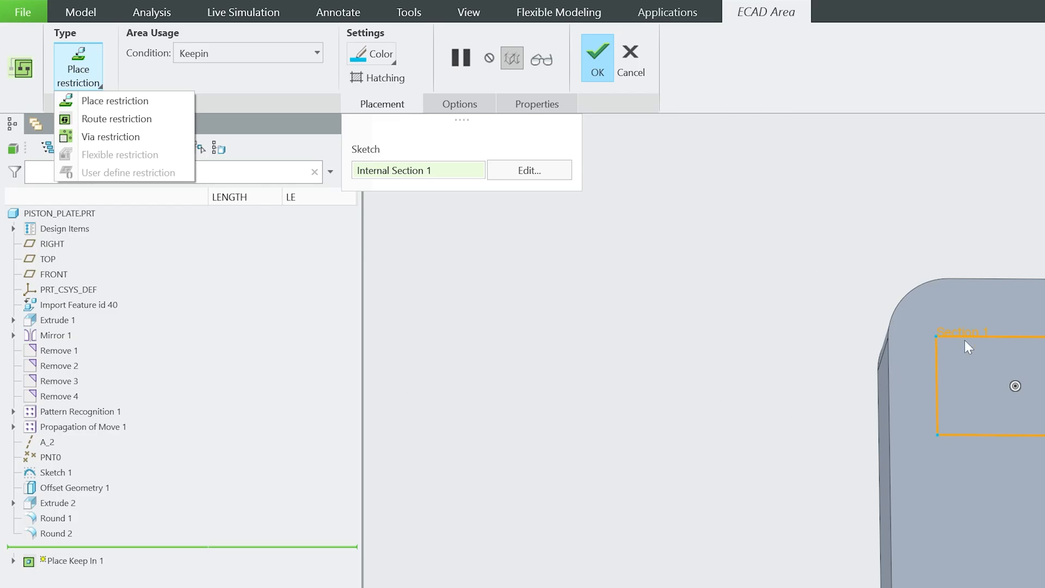
- Keep Place restriction and Keepin condition, and display the area with hatching
{"action": "left_click", "coordinate": [210, 74]}
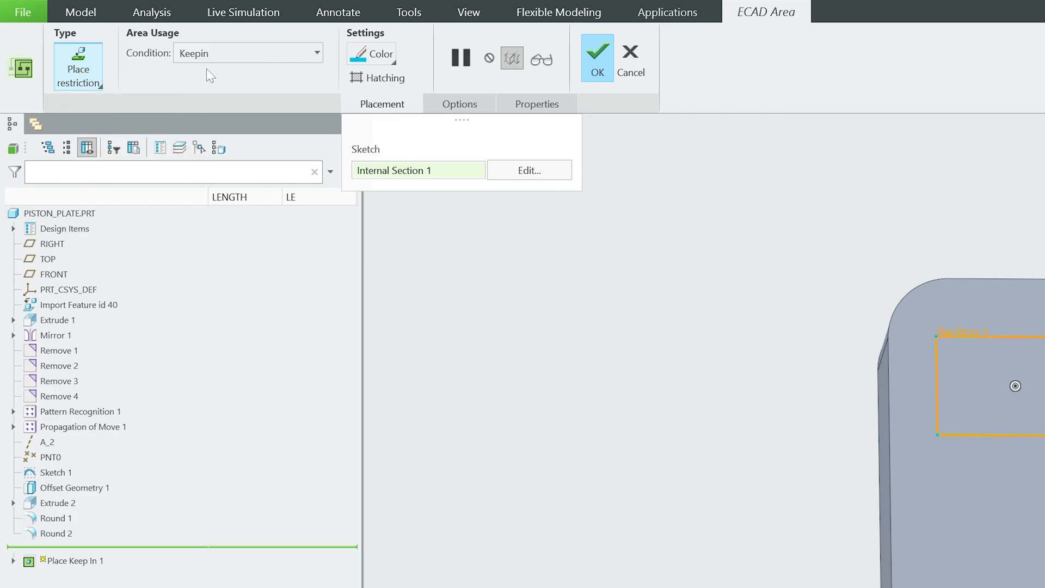
{"action": "left_click", "coordinate": [316, 53]}
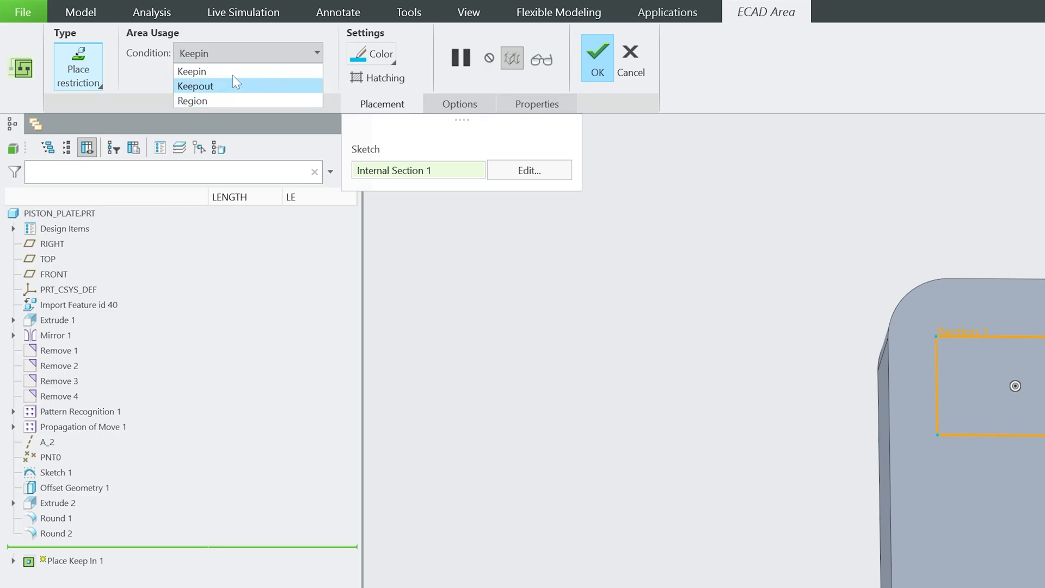
{"action": "left_click", "coordinate": [192, 72]}
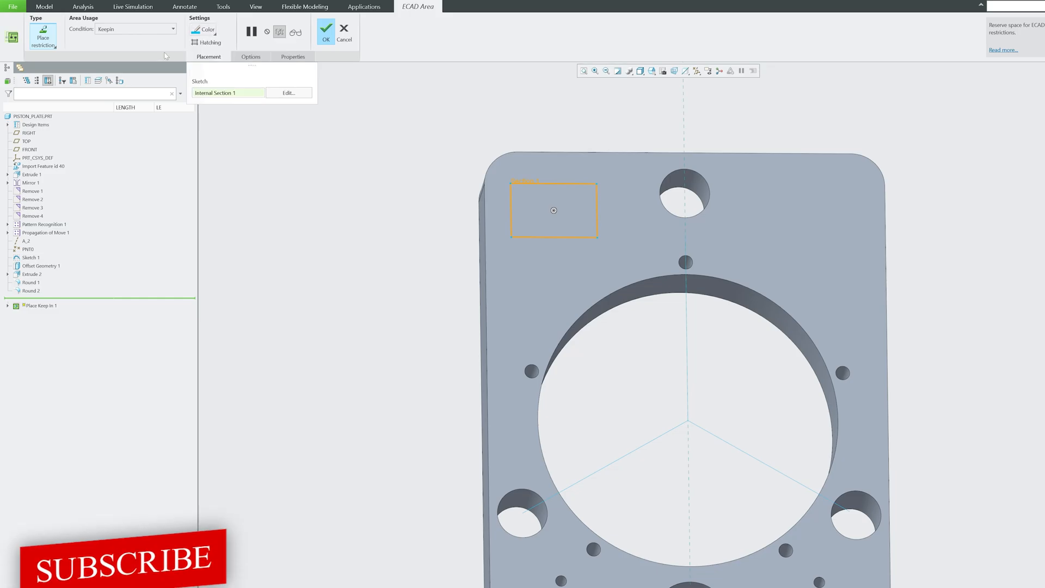
{"action": "left_click", "coordinate": [205, 42]}
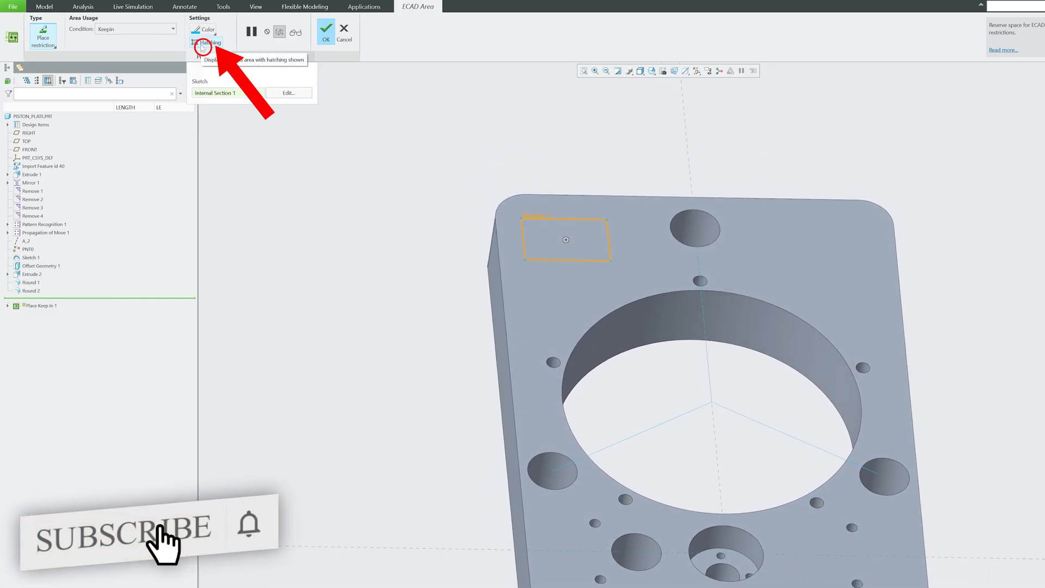
{"action": "left_click", "coordinate": [198, 42]}
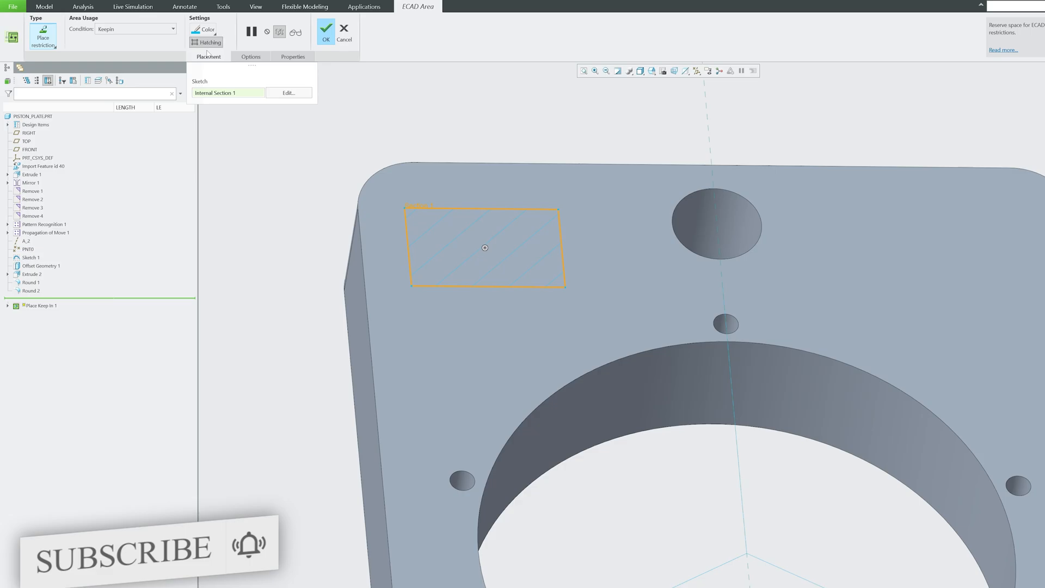
{"action": "left_click", "coordinate": [250, 56]}
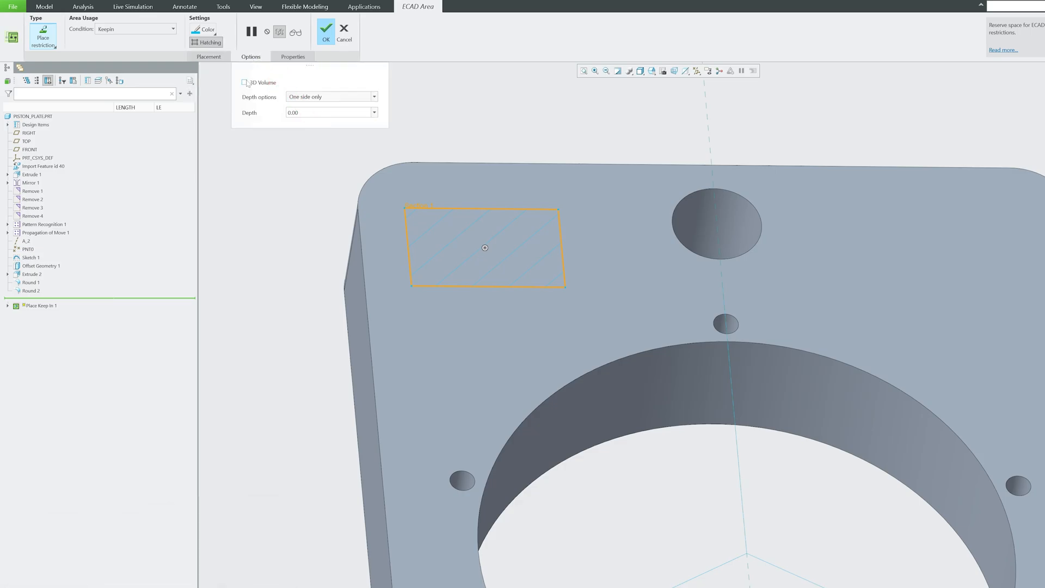
- Make the keep-in a two-sides-symmetrical 3D Volume and confirm the feature
{"action": "left_click", "coordinate": [246, 82]}
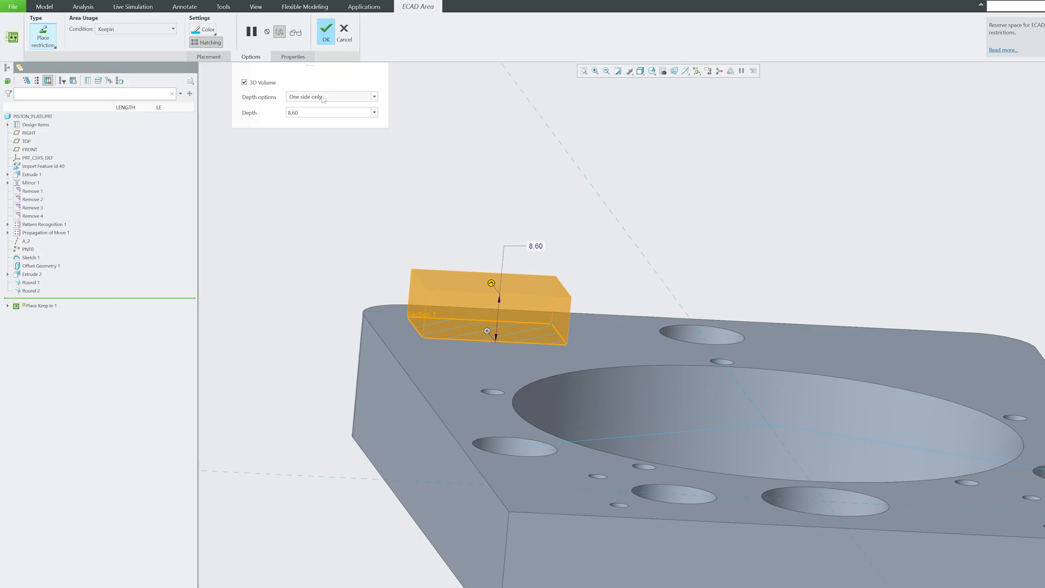
{"action": "left_click", "coordinate": [373, 97]}
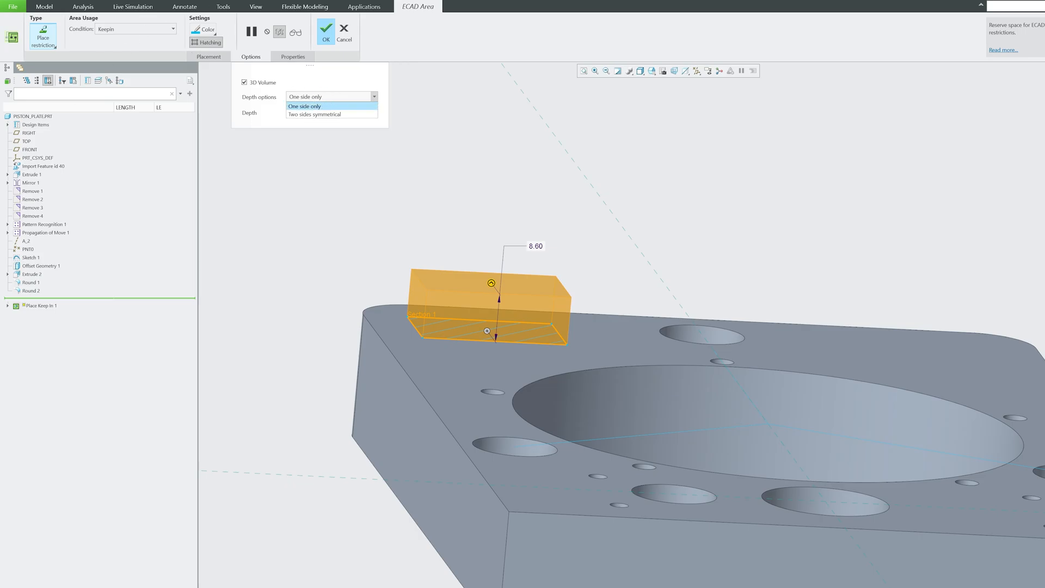
{"action": "left_click", "coordinate": [304, 106]}
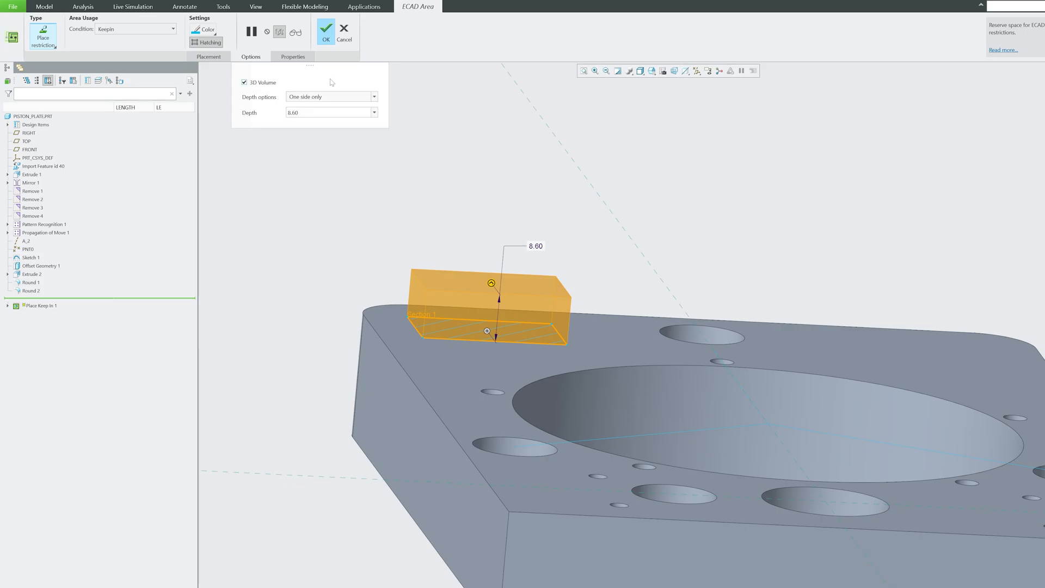
{"action": "left_click", "coordinate": [374, 97]}
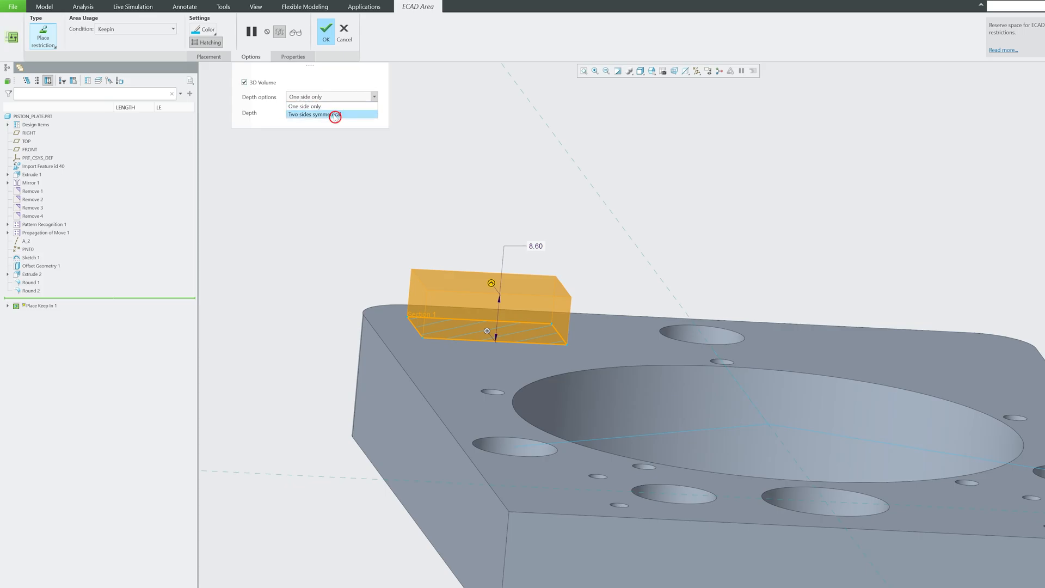
{"action": "left_click", "coordinate": [314, 114]}
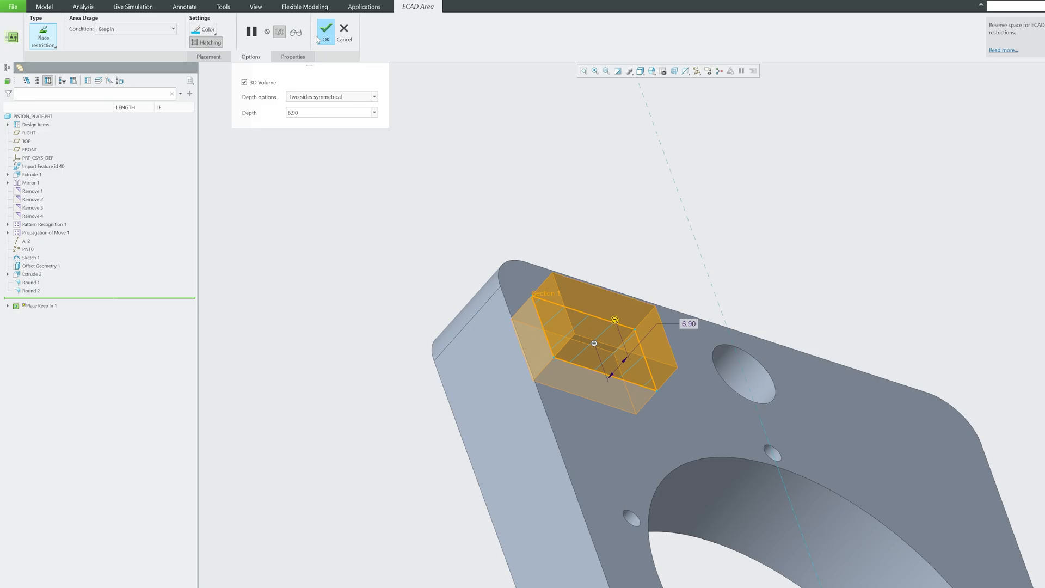
{"action": "left_click", "coordinate": [324, 30]}
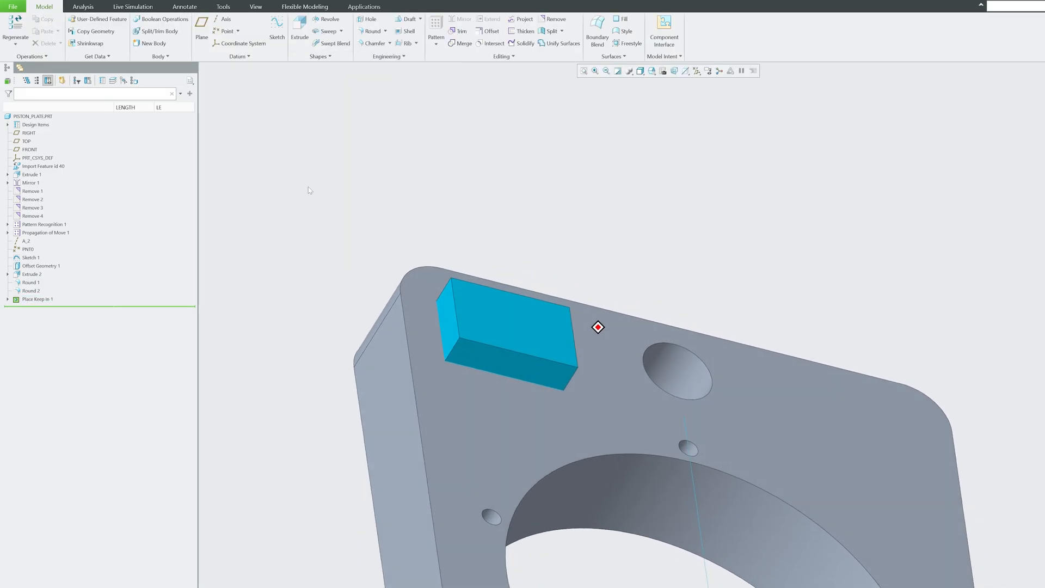